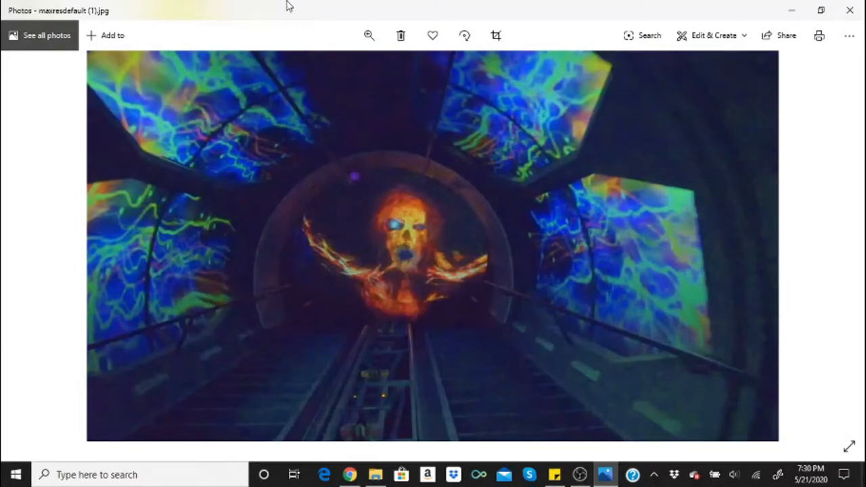
- Advance through the Haunted Mansion exterior to the blue-lit three dolls photo
left_click(831, 248)
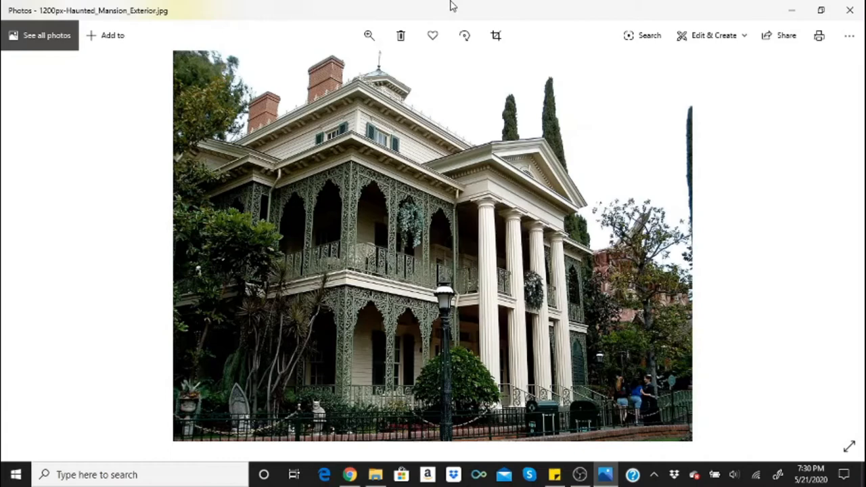
mouse_move(428, 7)
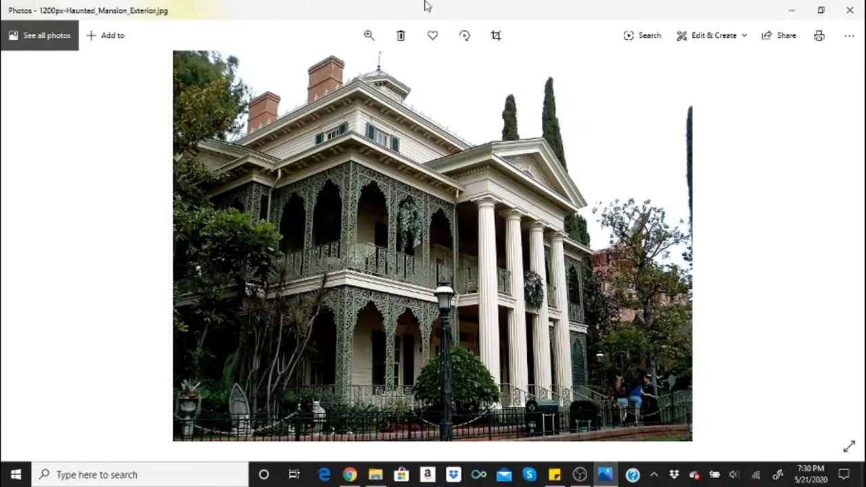
left_click(833, 247)
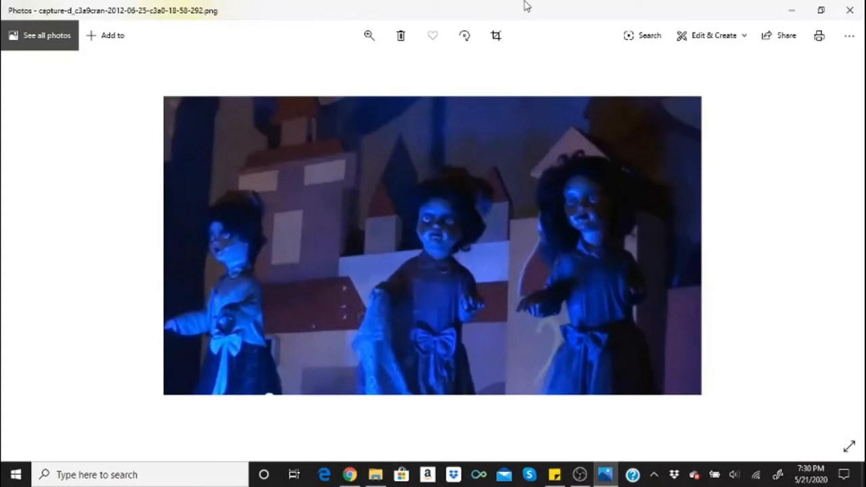
- Advance through the Disneyland Fire Dept photo to the Hollywood Tower Hotel picture
left_click(832, 246)
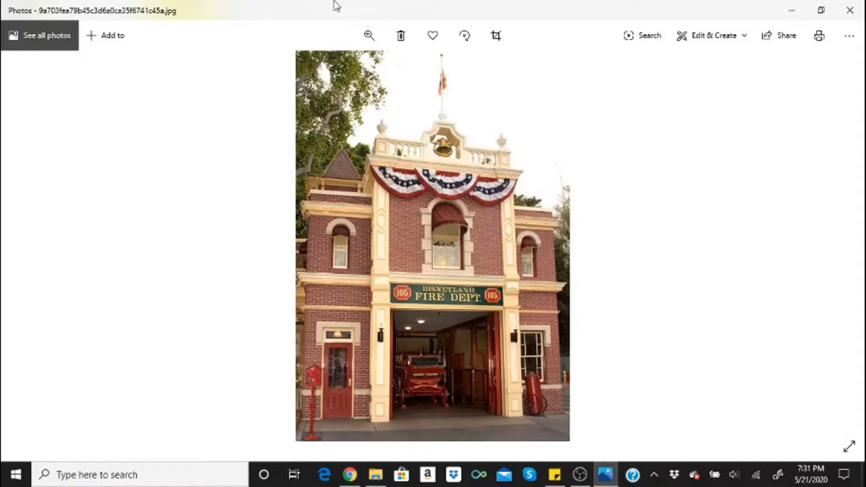
left_click(834, 246)
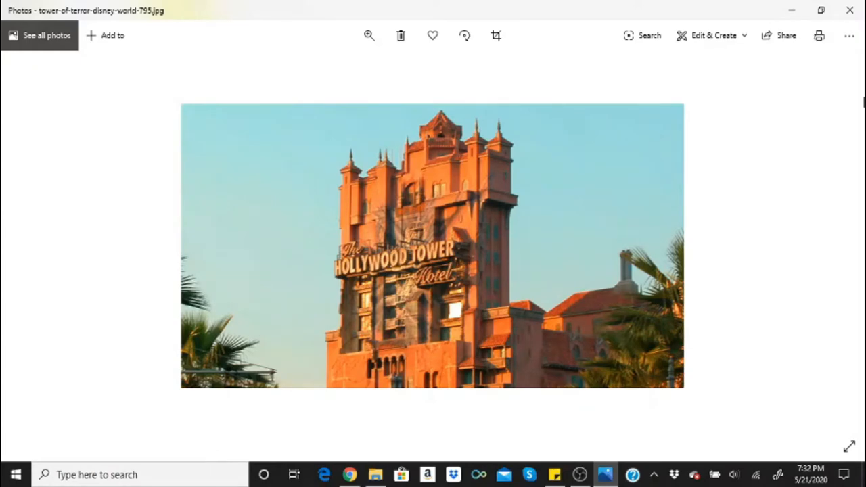
- Show the pirate skeleton picture with the red-circled skull emblem
left_click(834, 246)
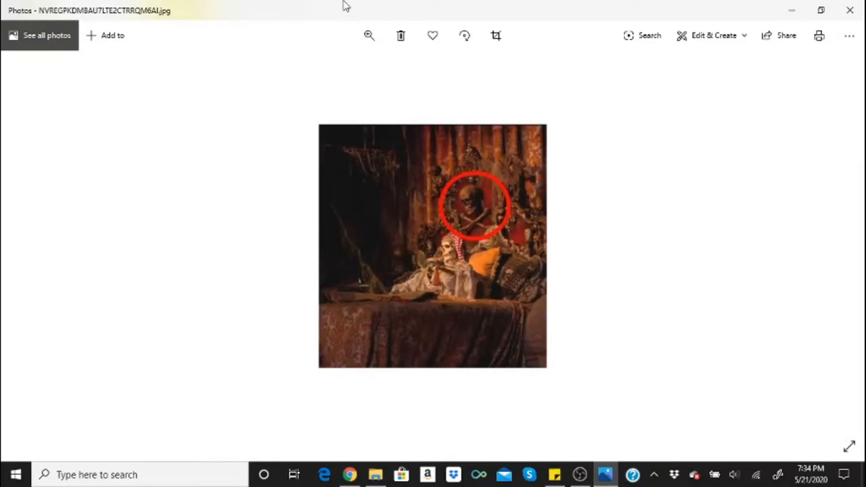
- Show the four singing bird characters in striped jackets and straw hats
left_click(832, 247)
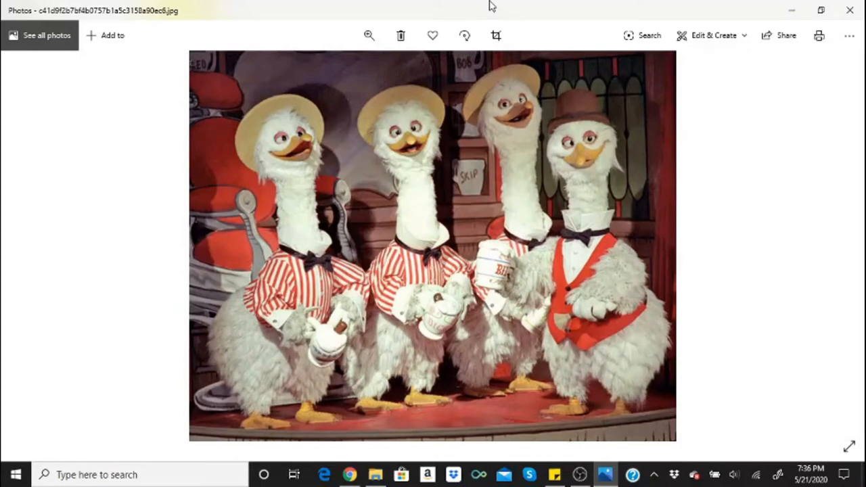
- Advance through the monorail-over-water photo to the close-up of two blue-lit dolls
left_click(833, 246)
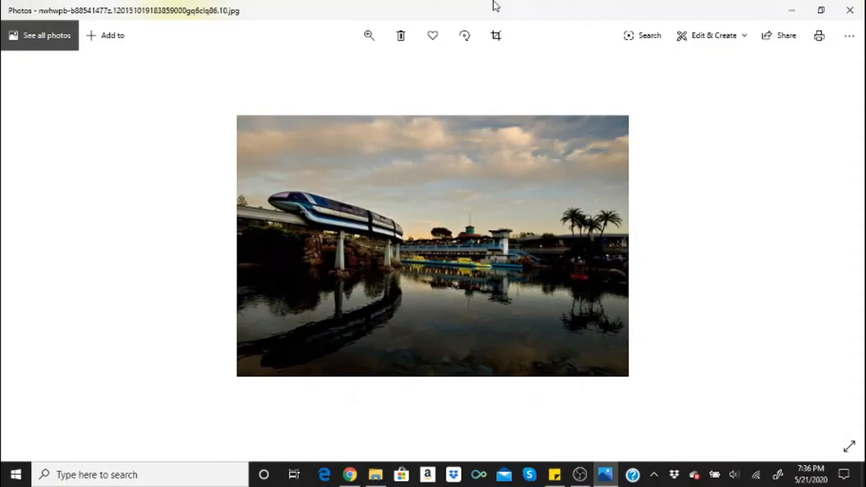
left_click(832, 248)
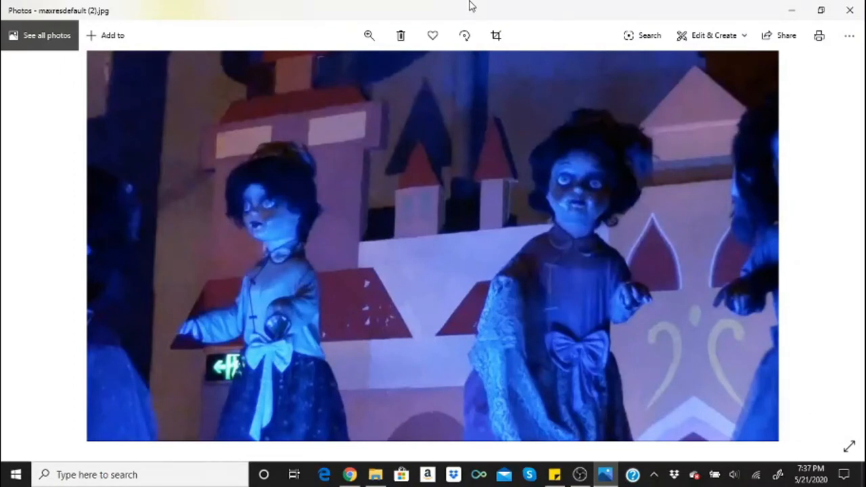
- Advance through the Space Mountain night shot to the glowing ghost bride scene
left_click(833, 246)
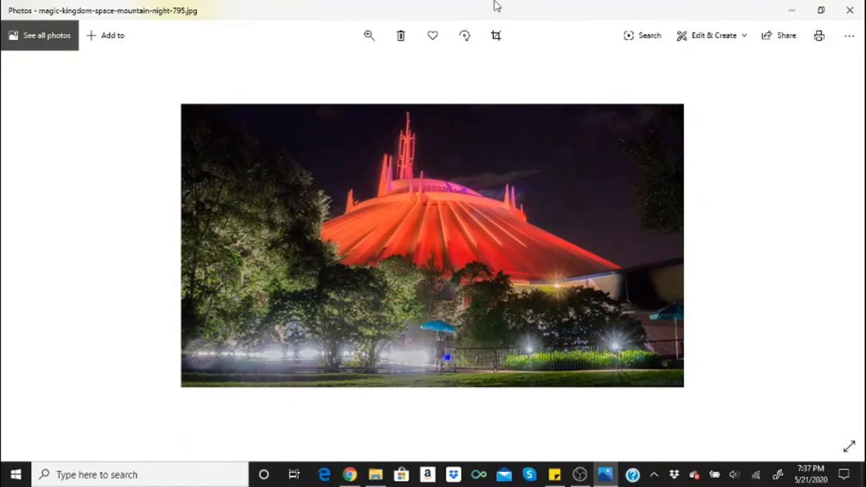
left_click(834, 246)
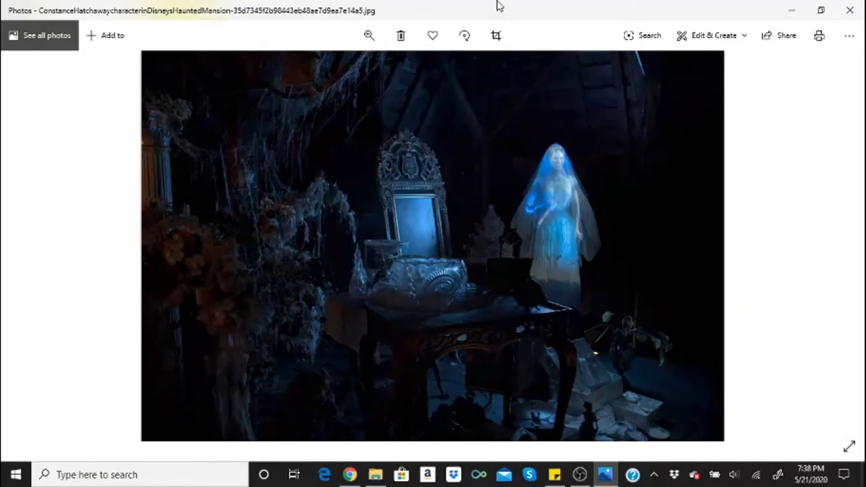
- Advance through the rope bridge photo to the wood-panelled booth with the mansion painting
left_click(831, 246)
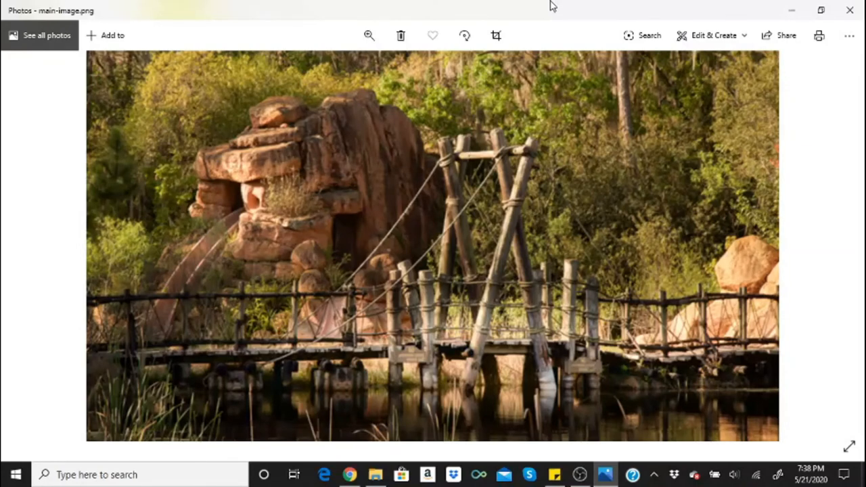
left_click(834, 247)
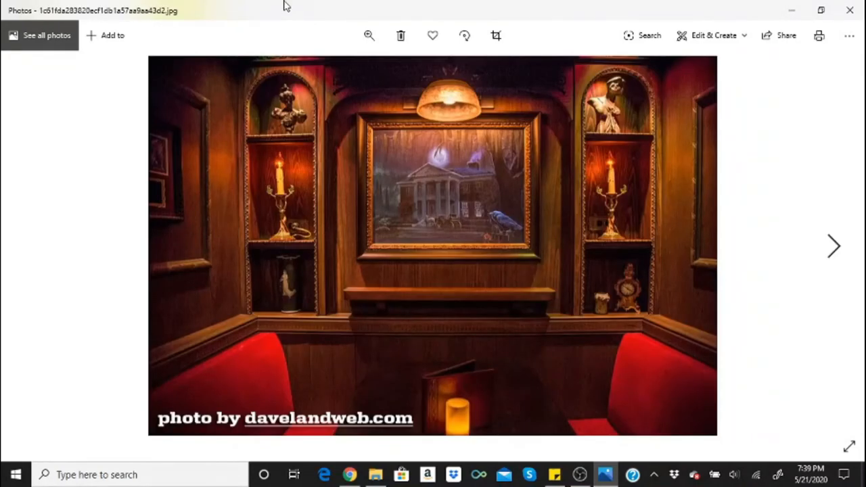